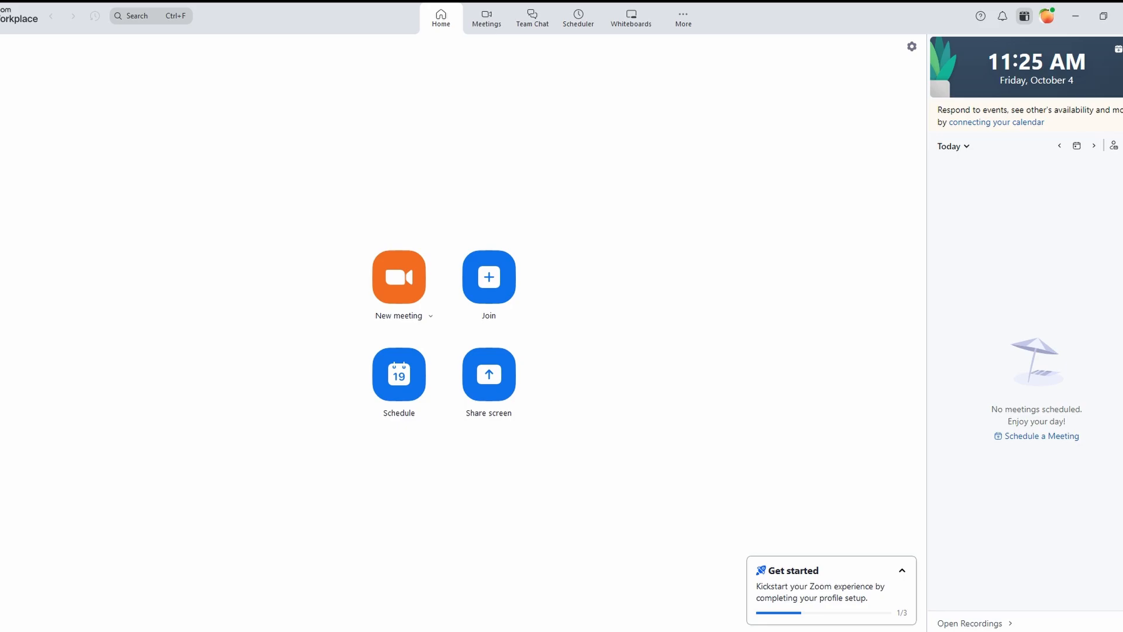
{"action": "mouse_move", "coordinate": [832, 210]}
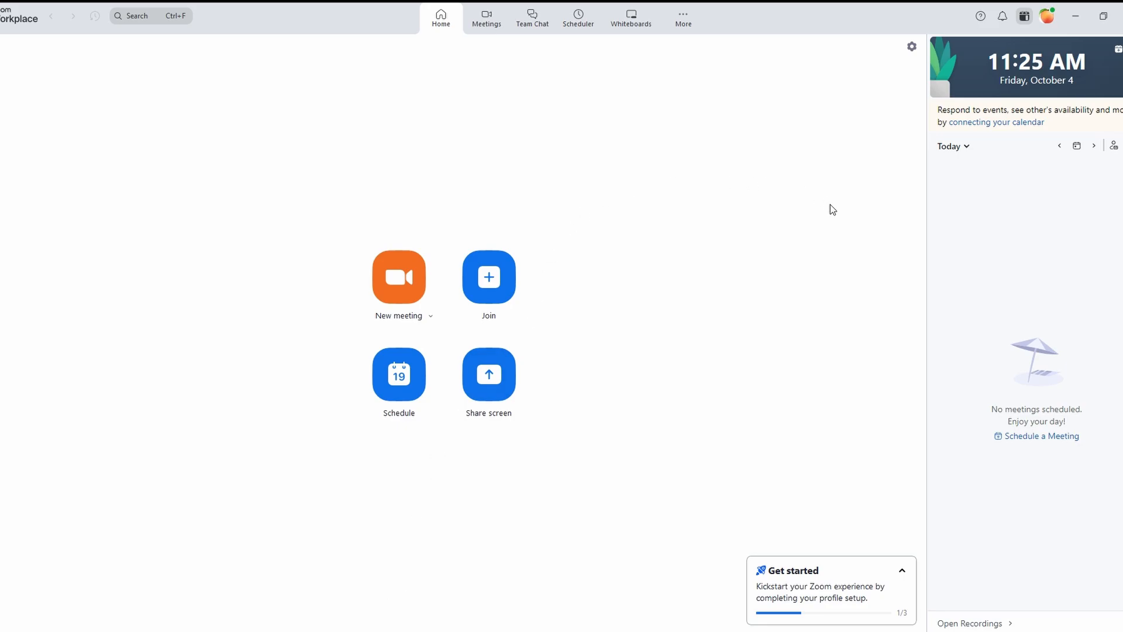
{"action": "mouse_move", "coordinate": [358, 183]}
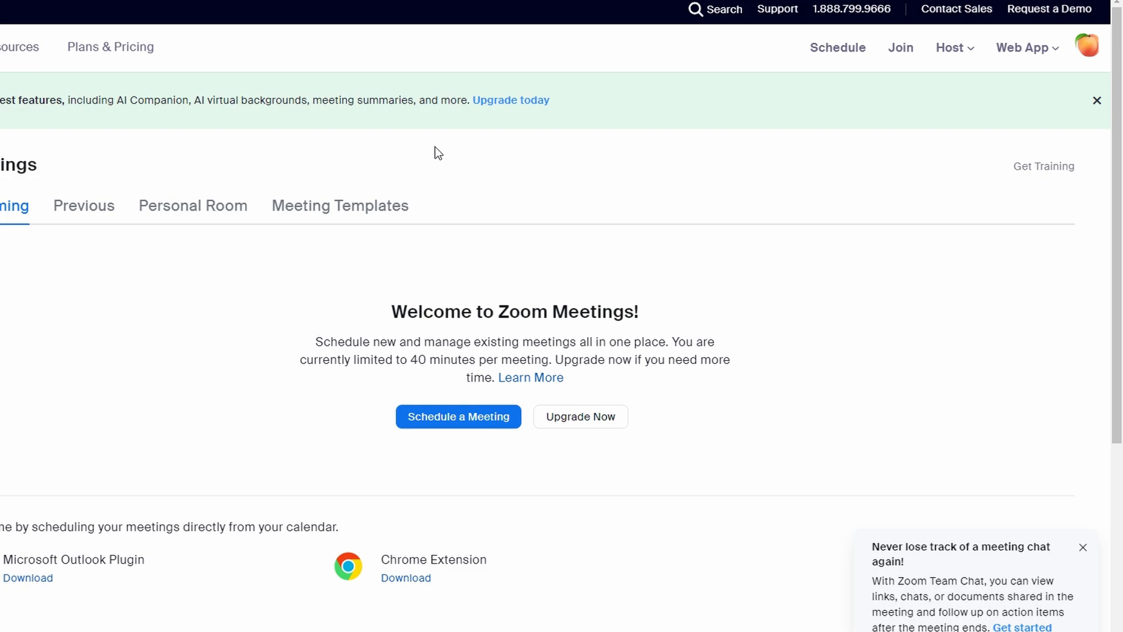
{"action": "mouse_move", "coordinate": [1087, 47]}
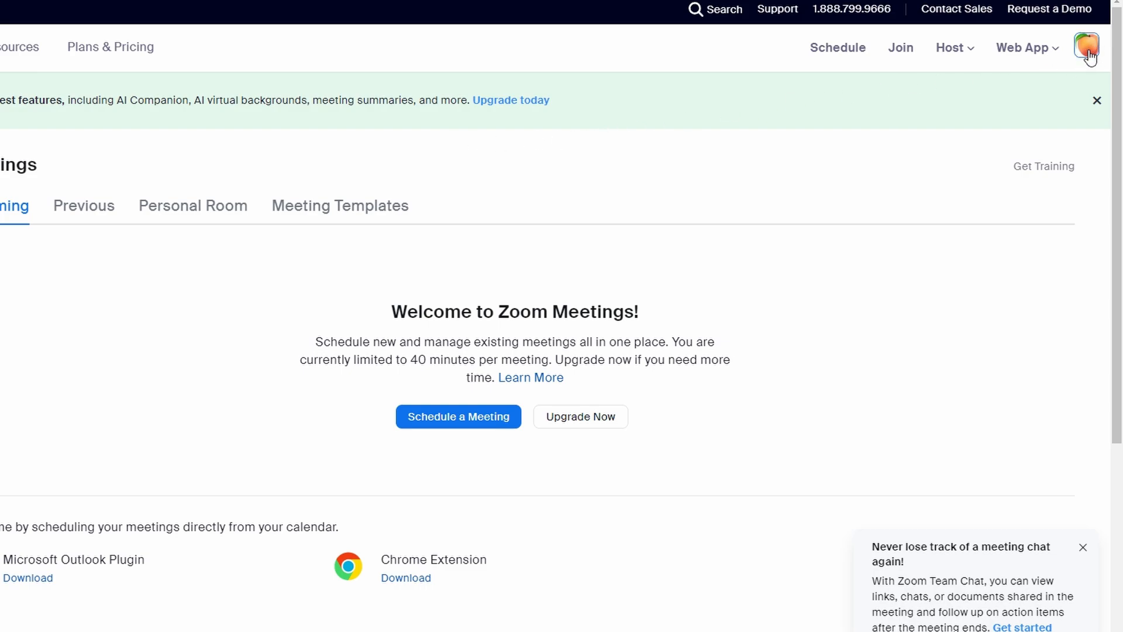
Go to the Profile page showing the current picture and personal details.
{"action": "left_click", "coordinate": [1086, 46]}
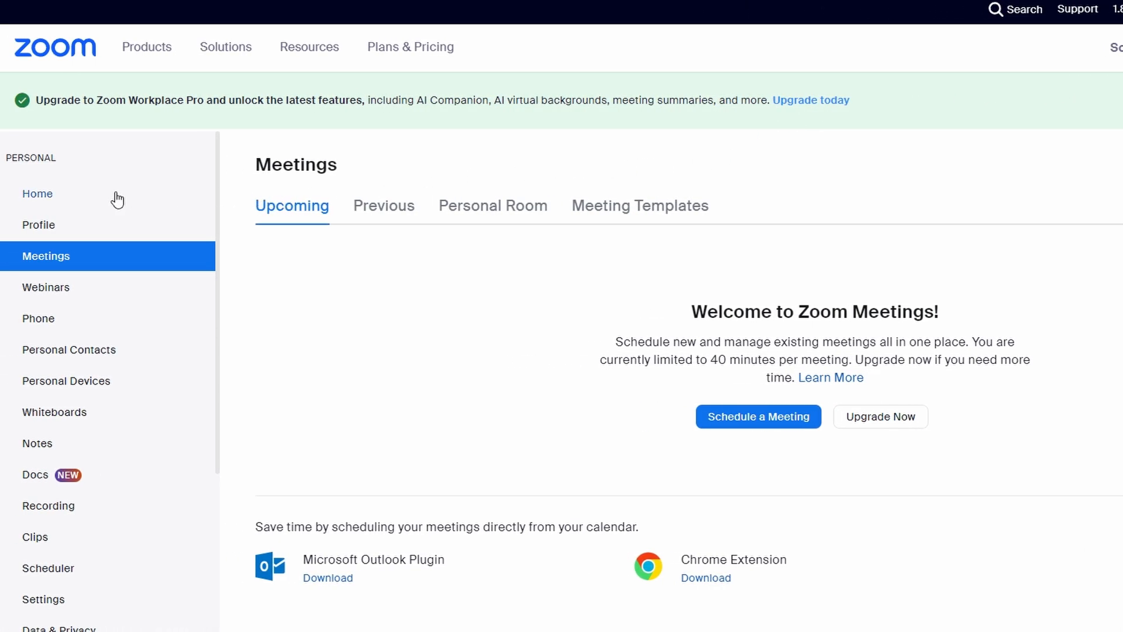
{"action": "left_click", "coordinate": [37, 225]}
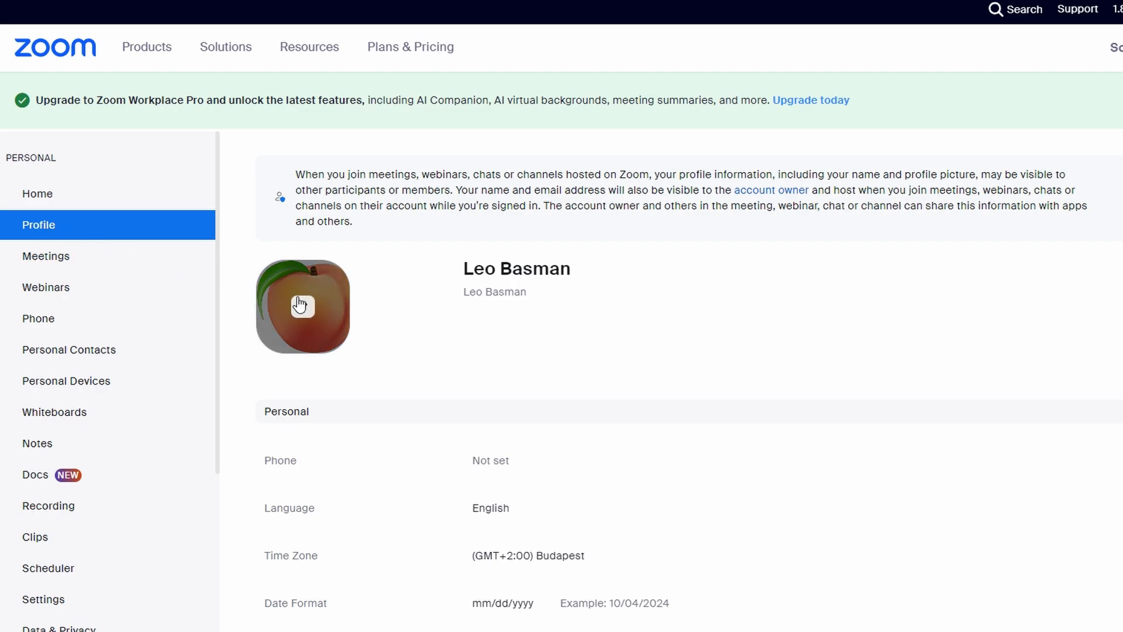
{"action": "mouse_move", "coordinate": [309, 295]}
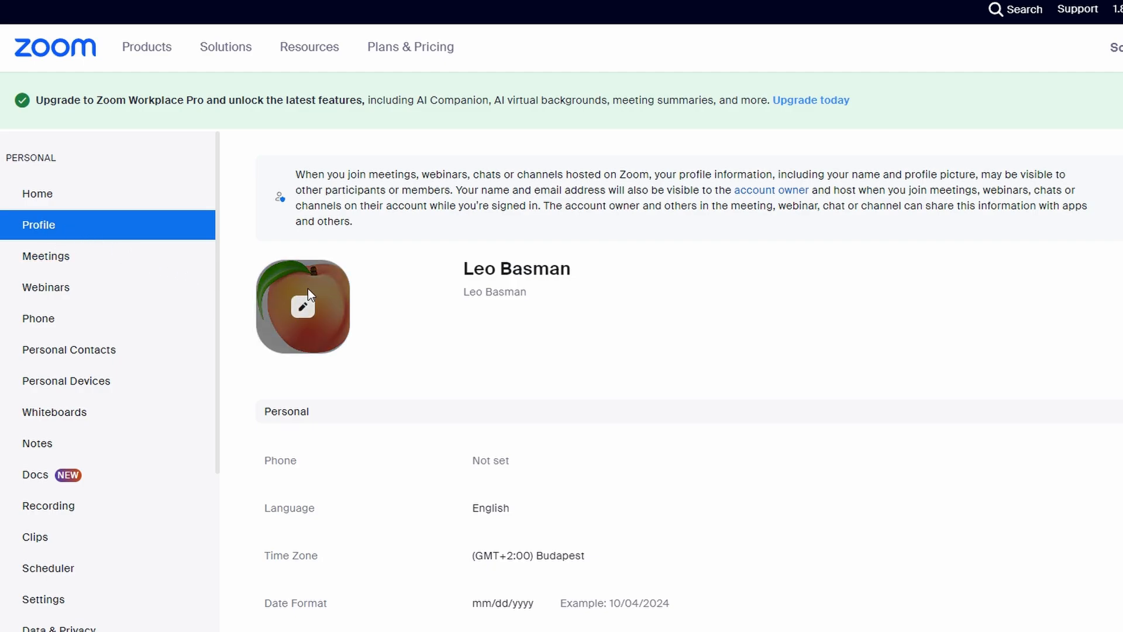
Replace the profile picture with the cropped peach image and save it.
{"action": "left_click", "coordinate": [302, 306]}
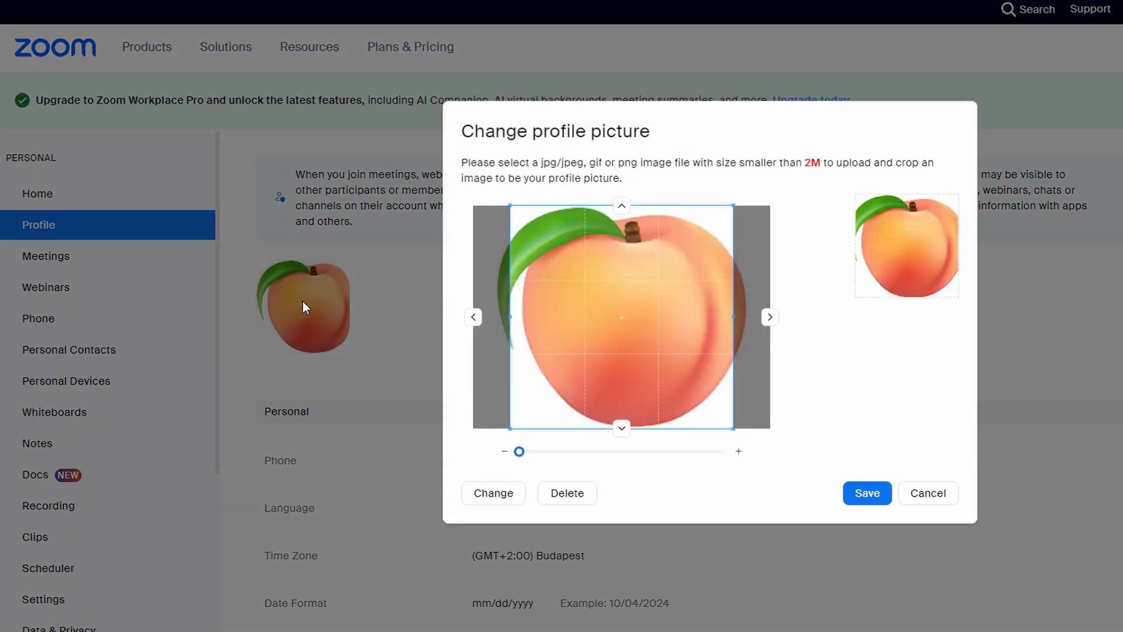
{"action": "mouse_move", "coordinate": [504, 299]}
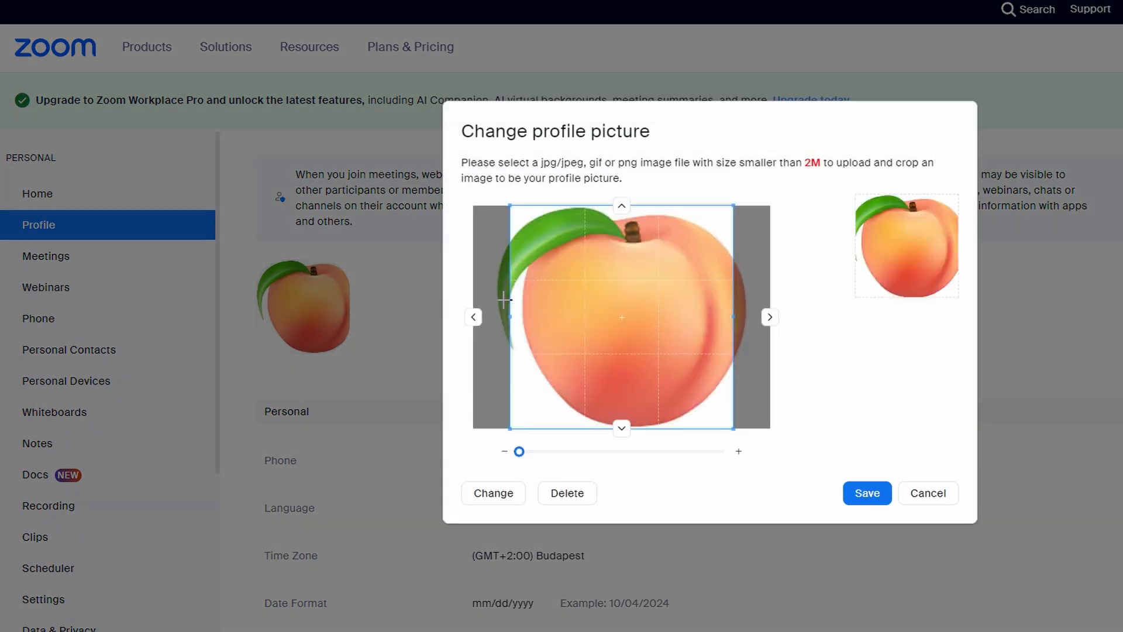
{"action": "mouse_move", "coordinate": [593, 295]}
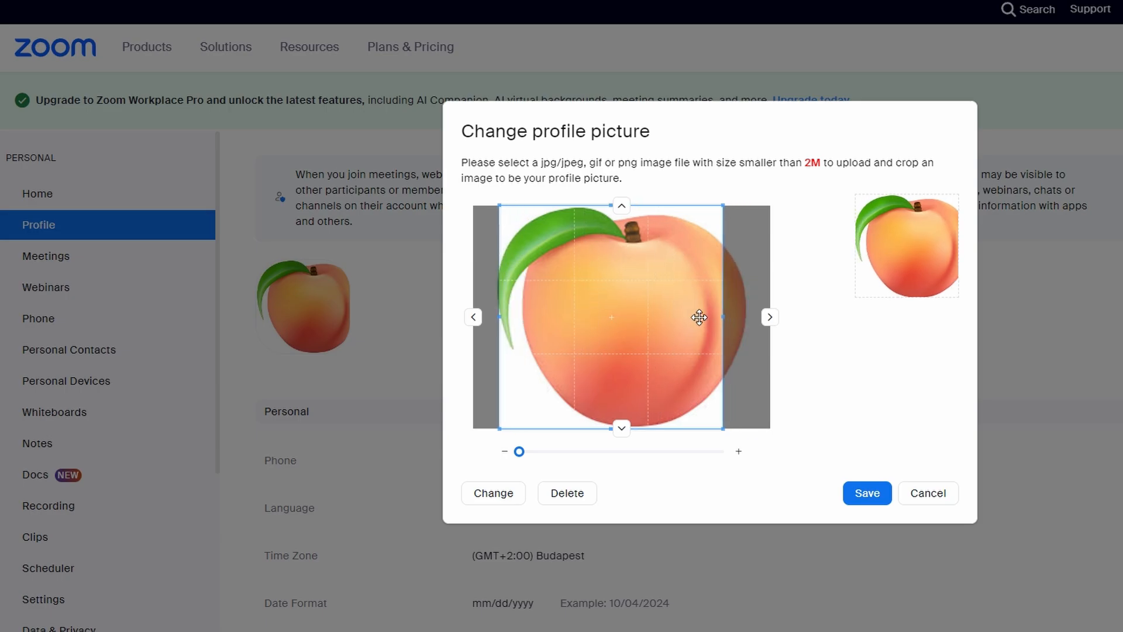
{"action": "left_click", "coordinate": [865, 492]}
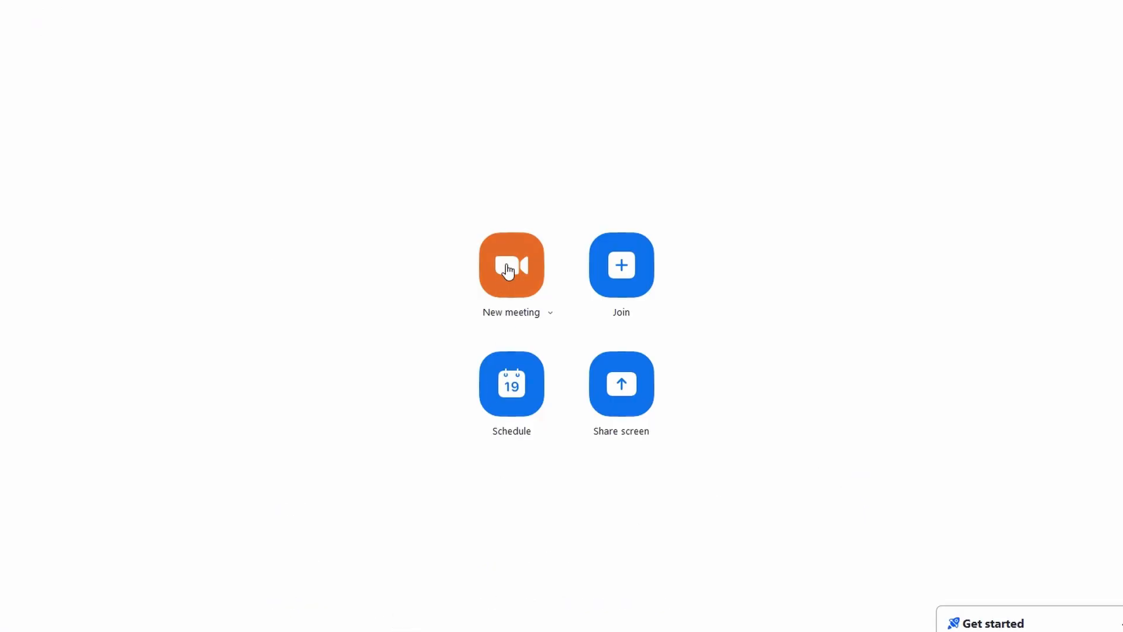
Start a new meeting with video off, dismissing the Join audio prompt.
{"action": "left_click", "coordinate": [511, 265]}
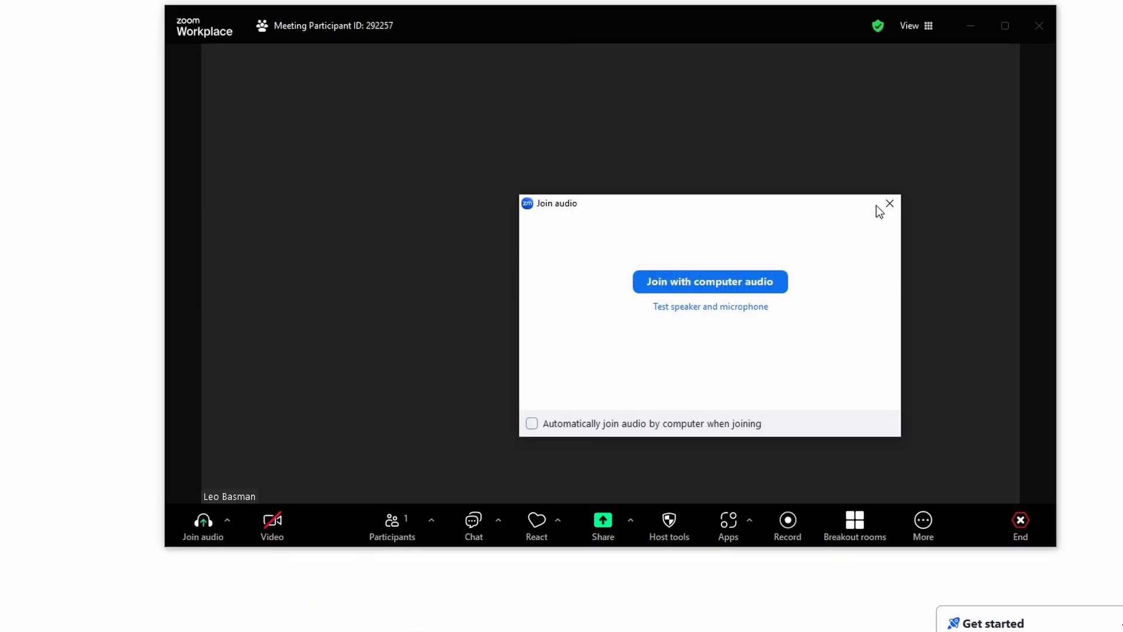
{"action": "left_click", "coordinate": [890, 203]}
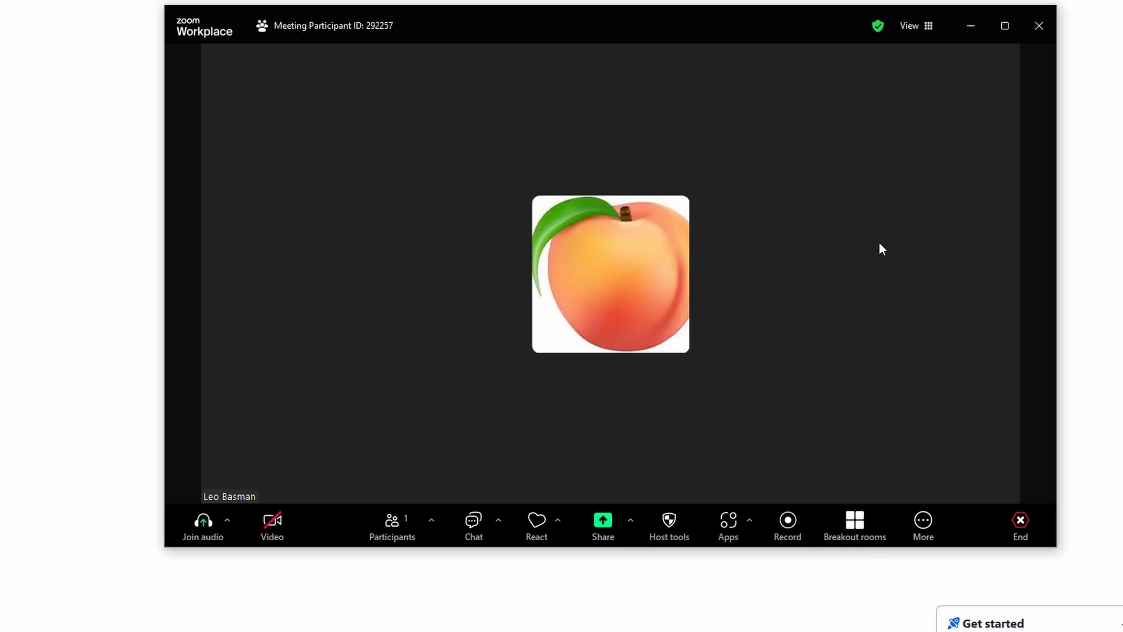
{"action": "mouse_move", "coordinate": [850, 249]}
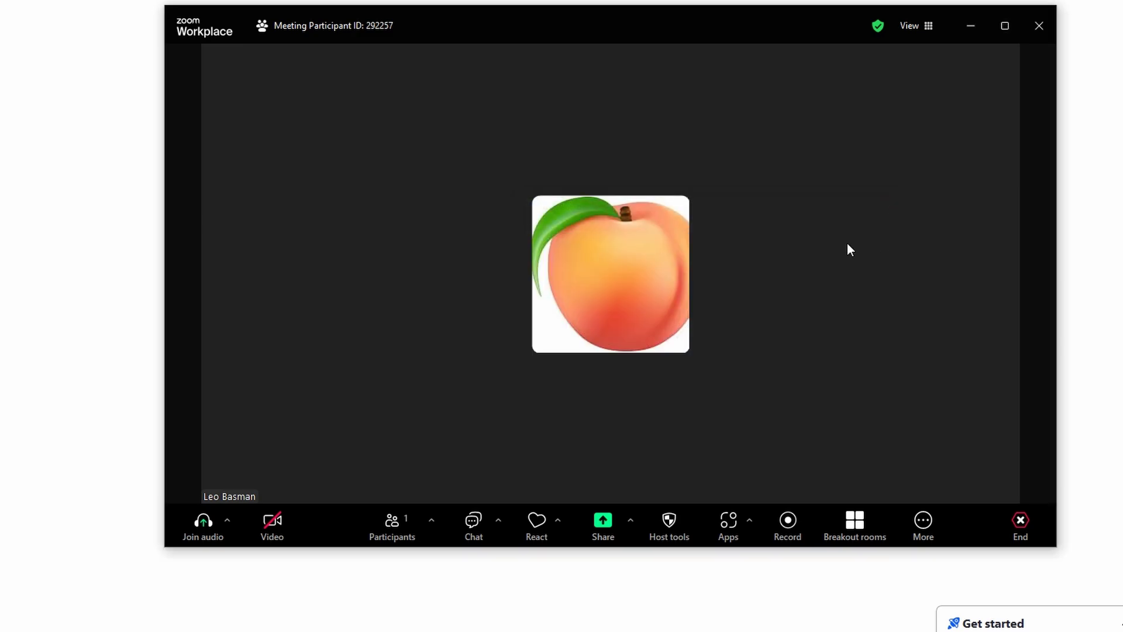
{"action": "mouse_move", "coordinate": [272, 523]}
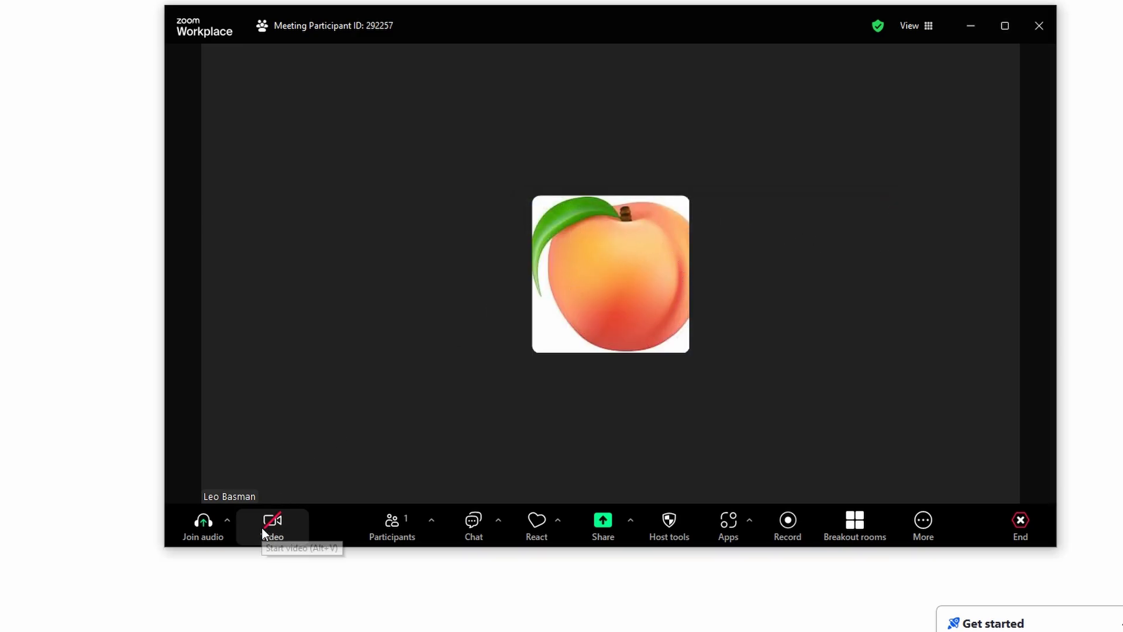
{"action": "mouse_move", "coordinate": [705, 199]}
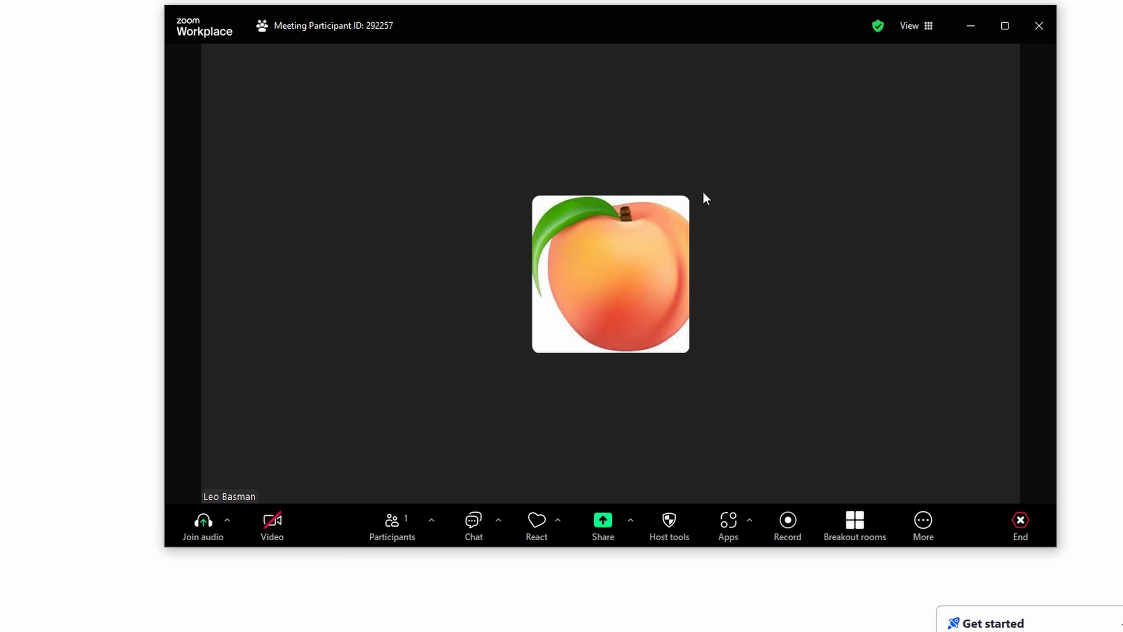
{"action": "mouse_move", "coordinate": [779, 195]}
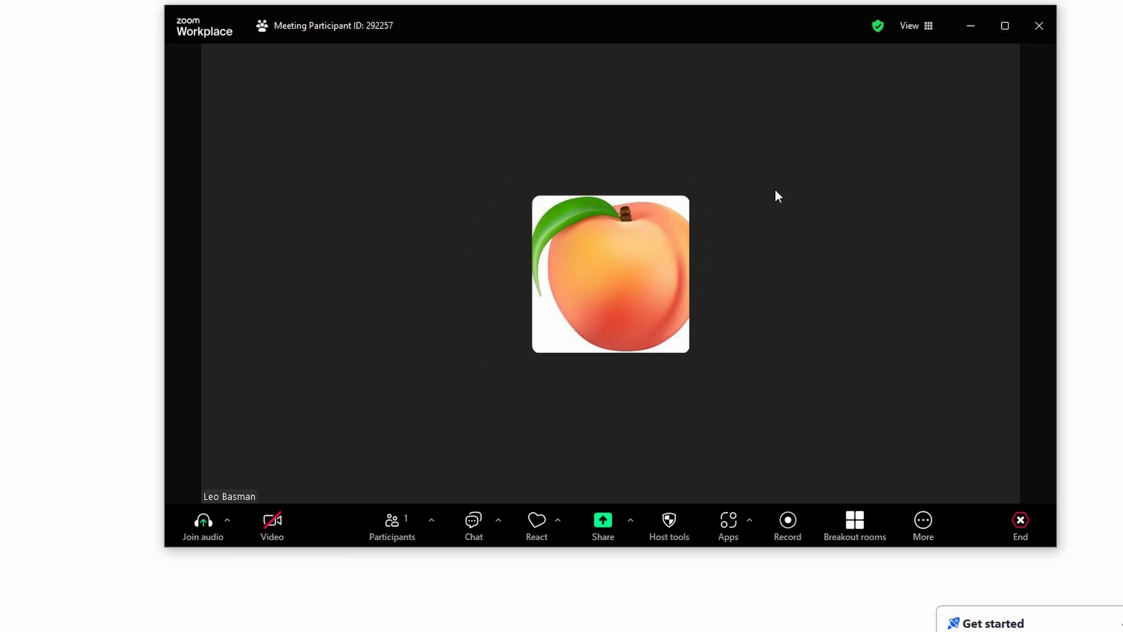